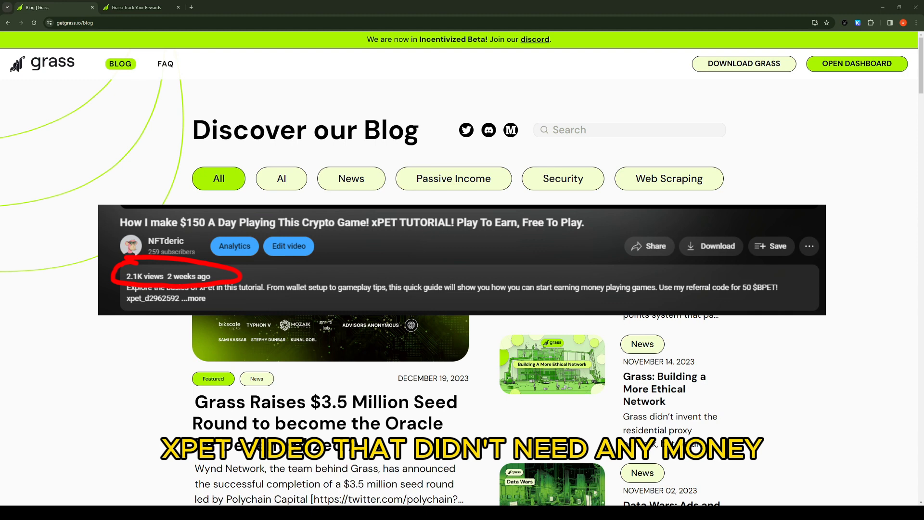
Scroll through the dashboard and open the Rewards page showing the Epoch / Phase points table
{"action": "scroll", "scroll_direction": "down", "scroll_amount": 3}
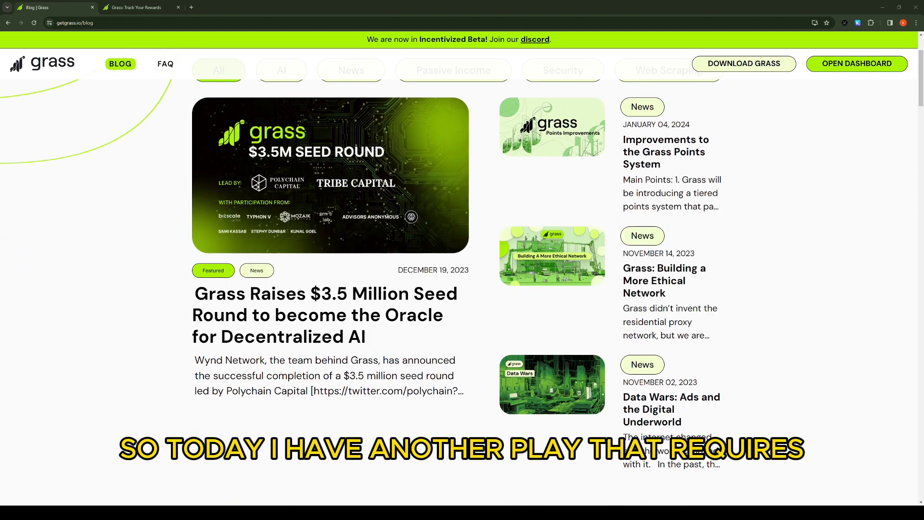
{"action": "scroll", "scroll_direction": "down", "scroll_amount": 3}
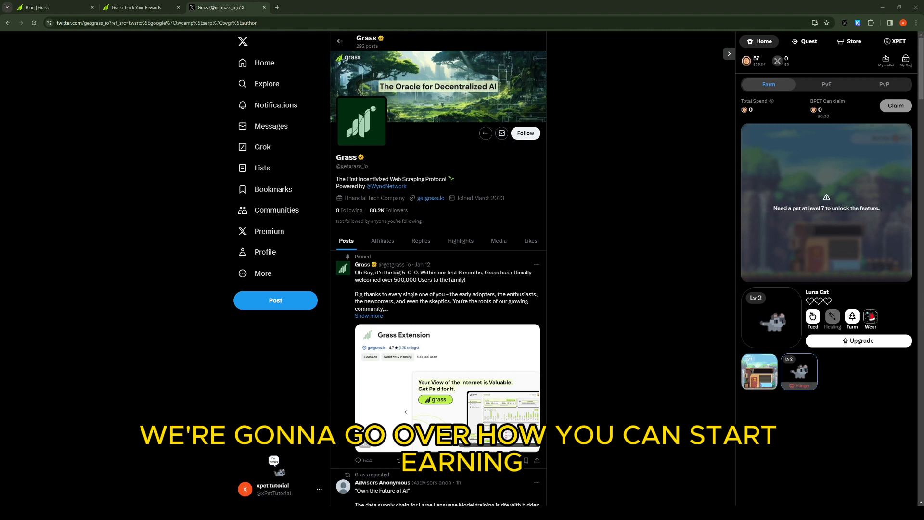
{"action": "scroll", "scroll_direction": "down", "scroll_amount": 3}
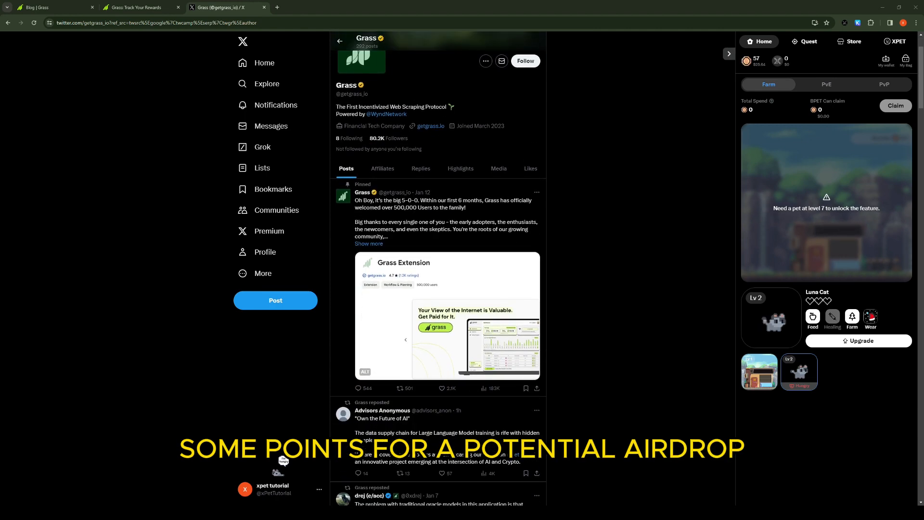
{"action": "scroll", "scroll_direction": "down", "scroll_amount": 3}
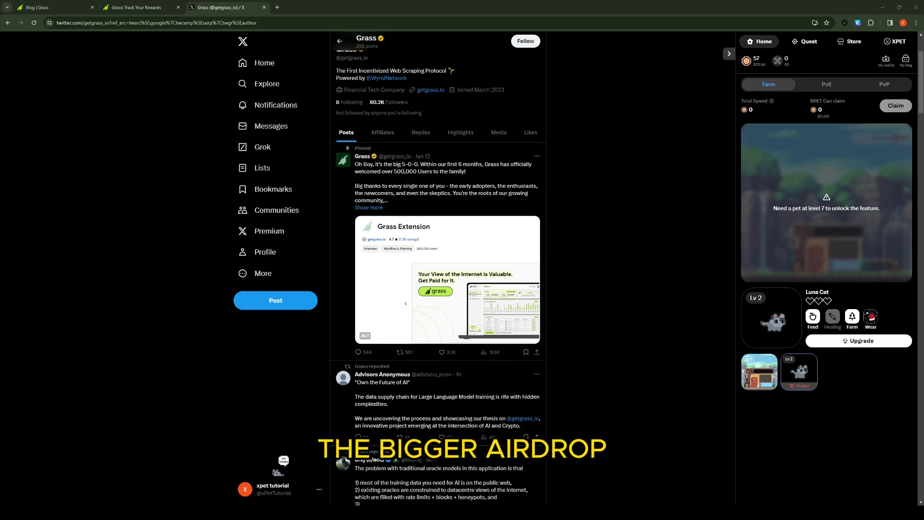
{"action": "scroll", "scroll_direction": "down", "scroll_amount": 3}
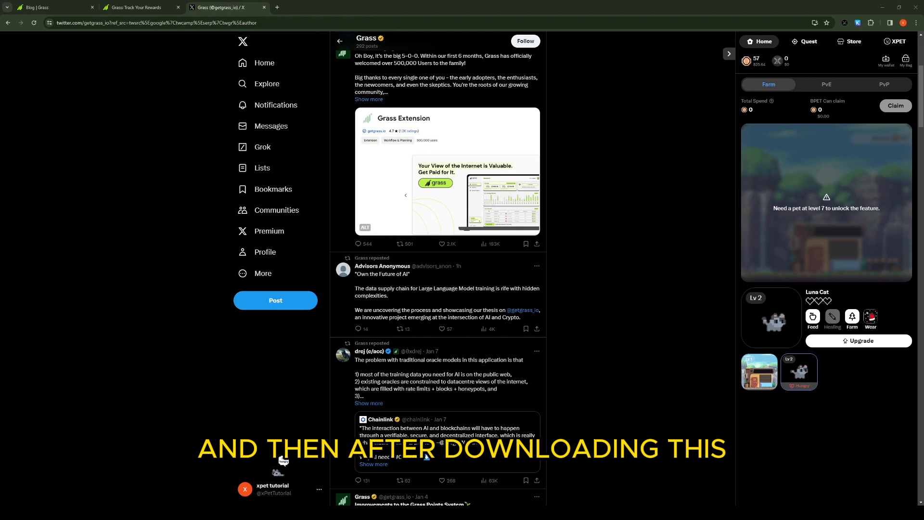
{"action": "scroll", "scroll_direction": "down", "scroll_amount": 3}
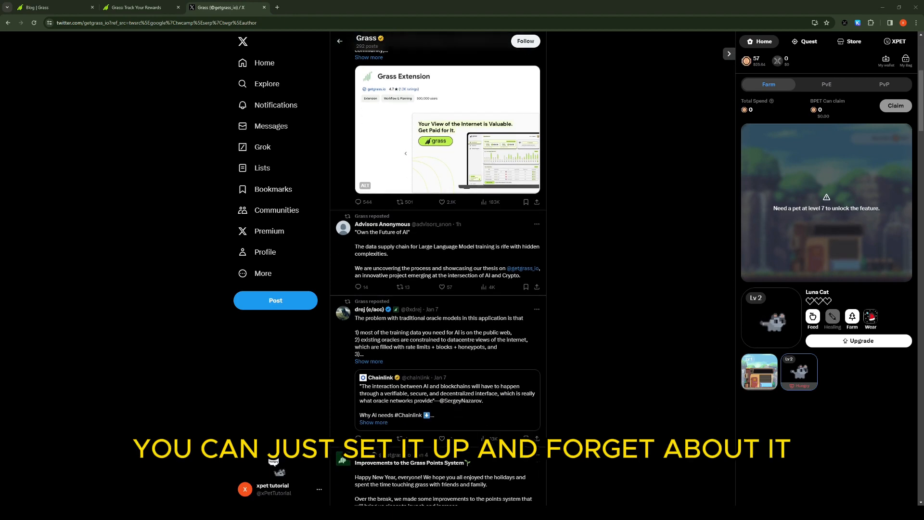
{"action": "scroll", "scroll_direction": "down", "scroll_amount": 3}
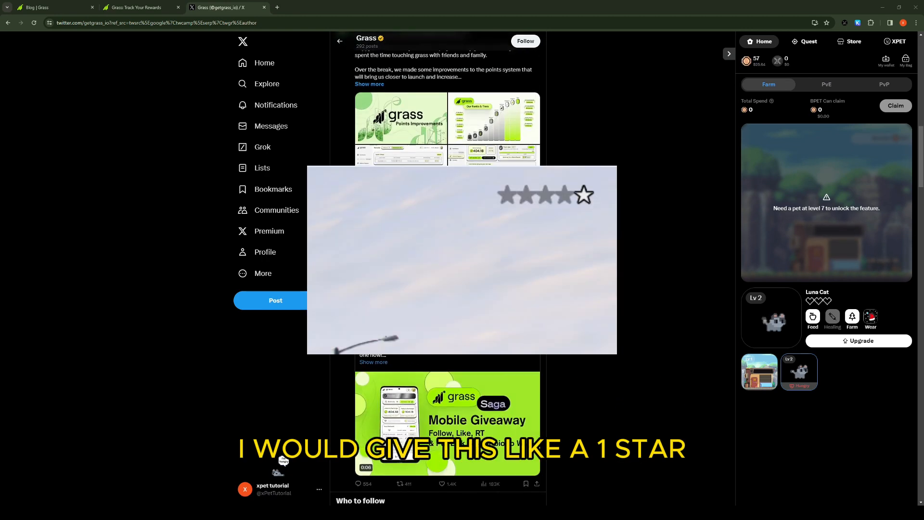
{"action": "scroll", "scroll_direction": "down", "scroll_amount": 3}
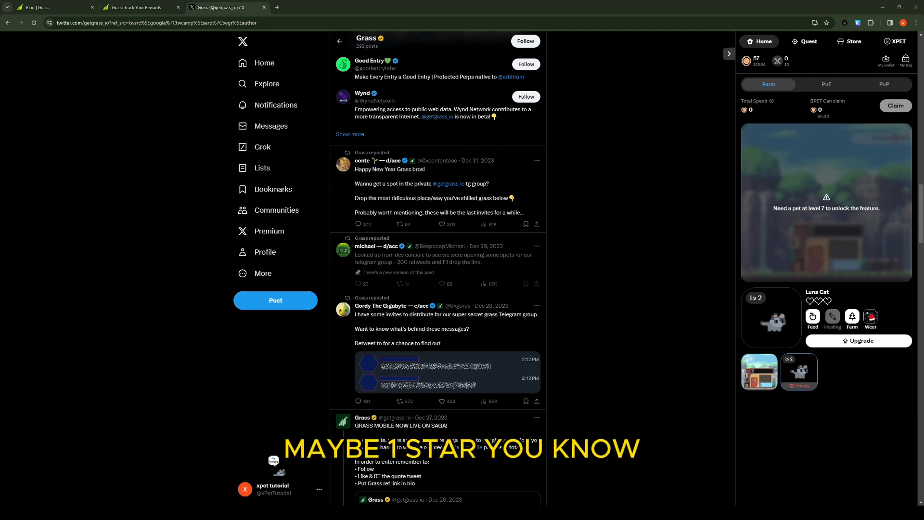
{"action": "scroll", "scroll_direction": "down", "scroll_amount": 3}
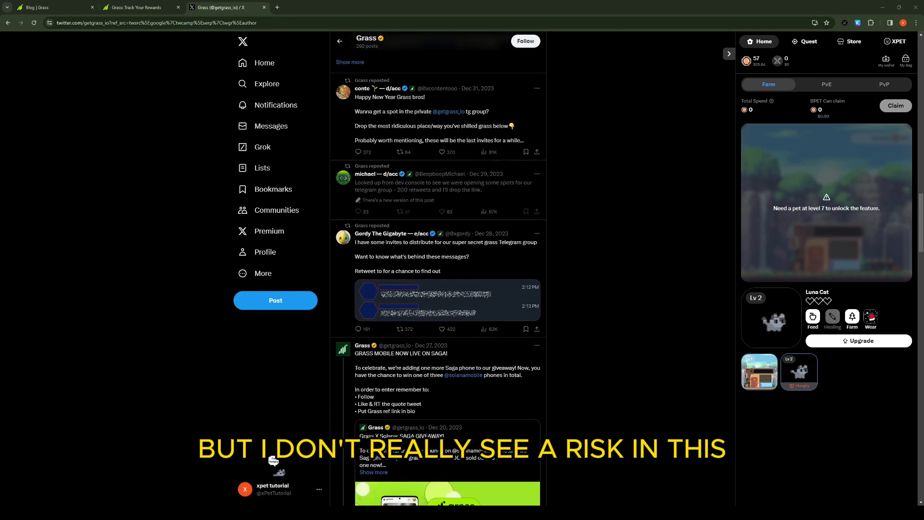
{"action": "scroll", "scroll_direction": "down", "scroll_amount": 3}
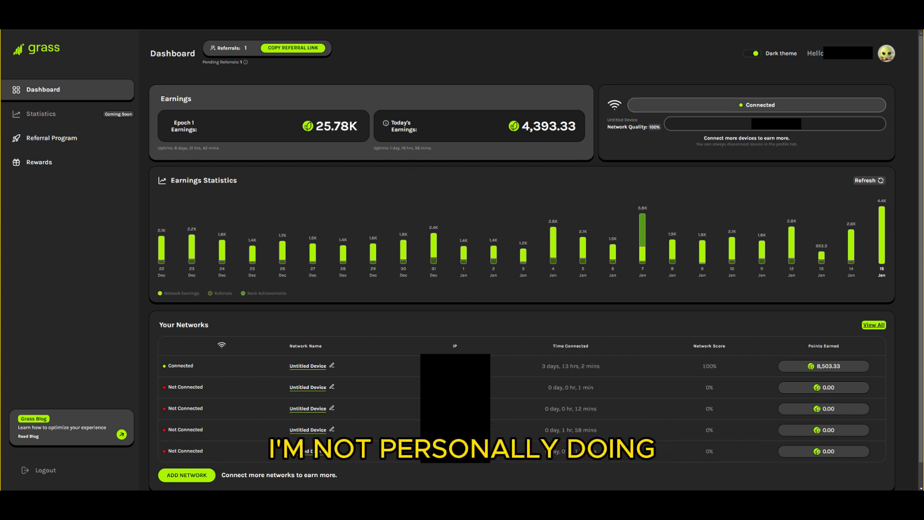
{"action": "left_click", "coordinate": [40, 162]}
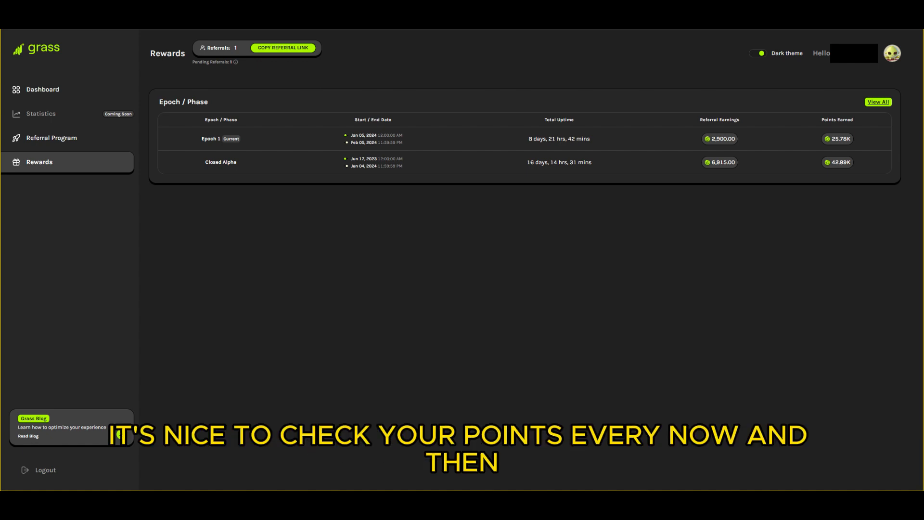
{"action": "left_click", "coordinate": [52, 138]}
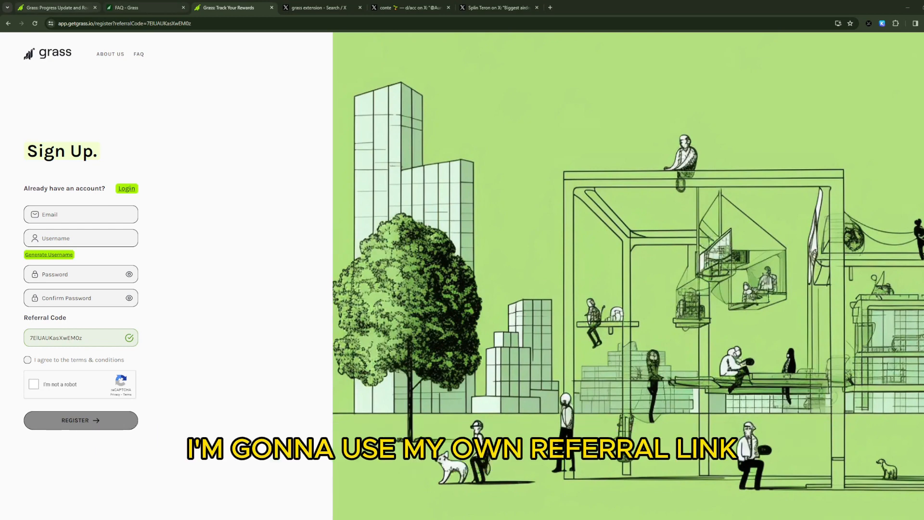
Open the referral link to load the Sign Up page with the Referral Code field prefilled
{"action": "left_click", "coordinate": [124, 23]}
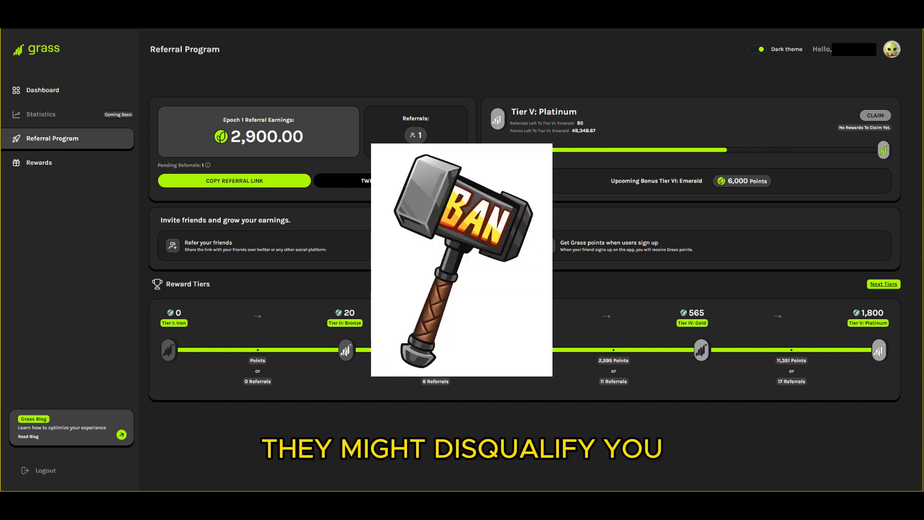
Go from the Referral Program page back to the main Dashboard page
{"action": "left_click", "coordinate": [43, 89]}
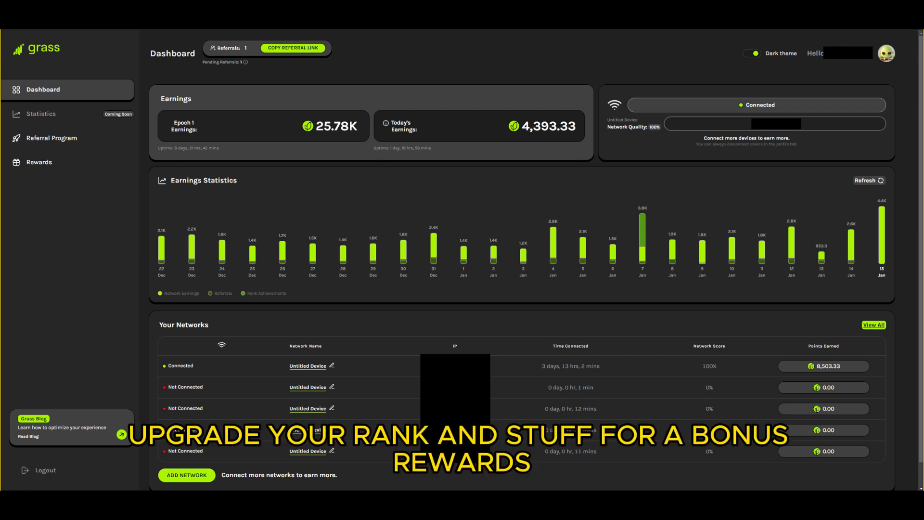
{"action": "left_click", "coordinate": [52, 137]}
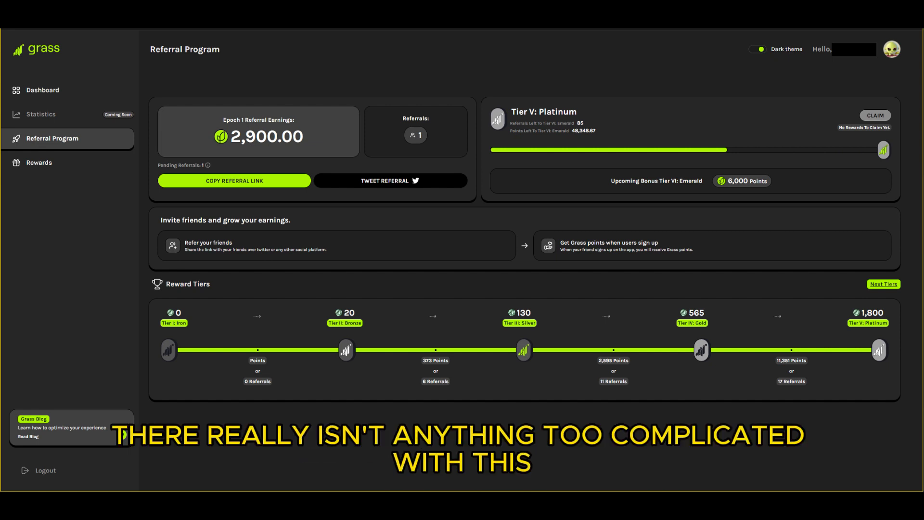
{"action": "left_click", "coordinate": [41, 89]}
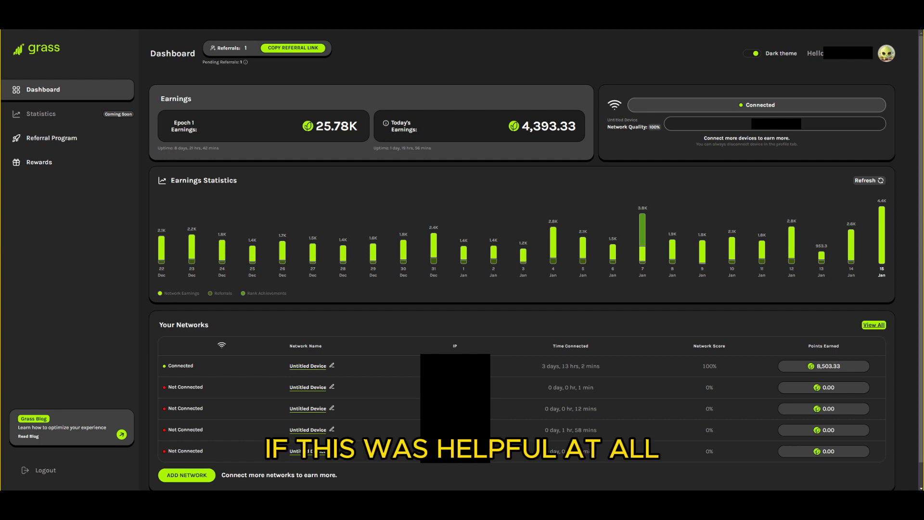